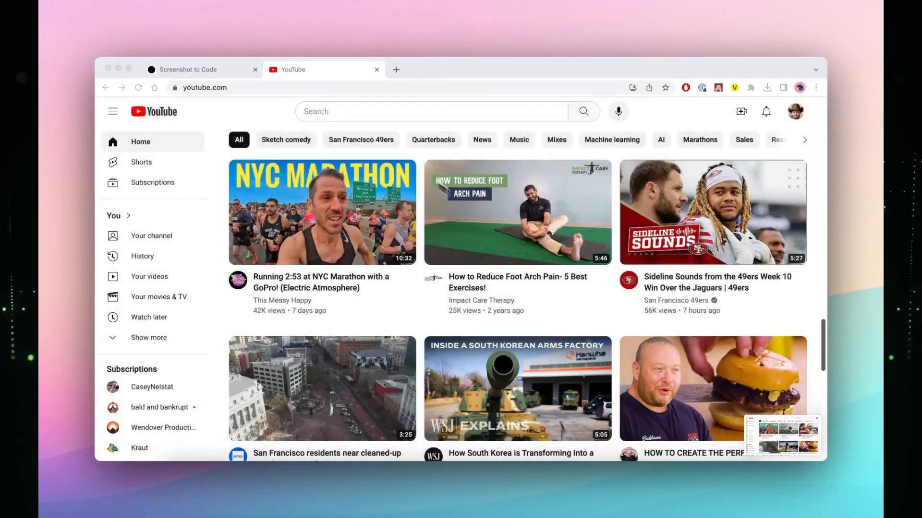
Step: Switch to the YouTube tab so its home page can be screenshotted for Screenshot to Code
left_click(188, 69)
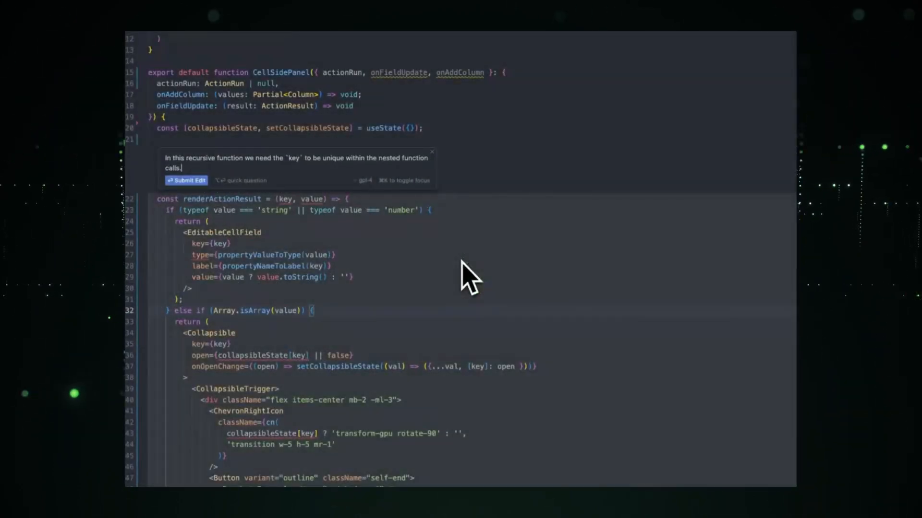
Step: Submit the Cmd+K edit asking for unique keys across renderActionResult's nested calls
left_click(185, 180)
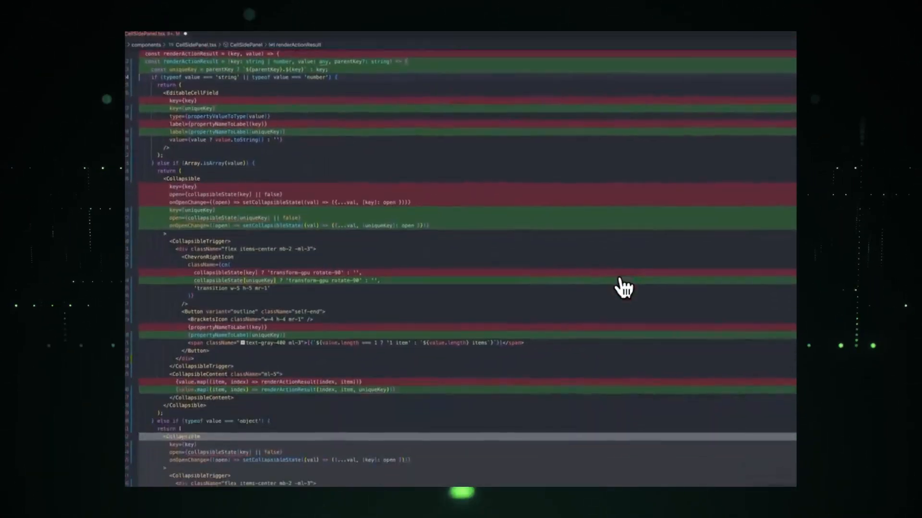
Step: Scroll through the inline diff adding parentKey and uniqueKey to renderActionResult's nested elements
scroll("down", 3)
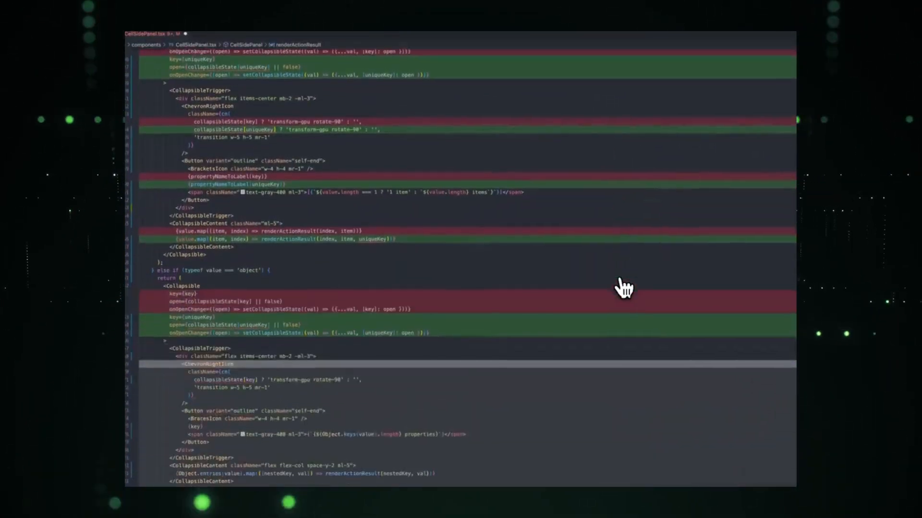